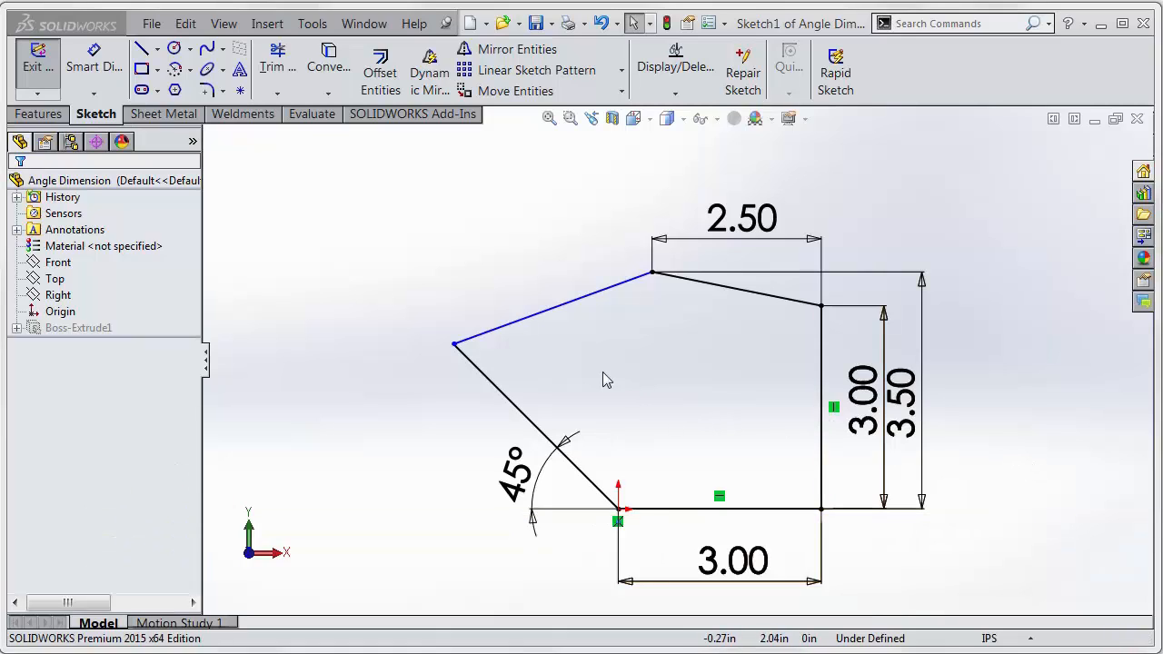
Start a Smart Dimension on the sketch's slanted upper-left edge, previewing a 3.12 length.
left_click(94, 66)
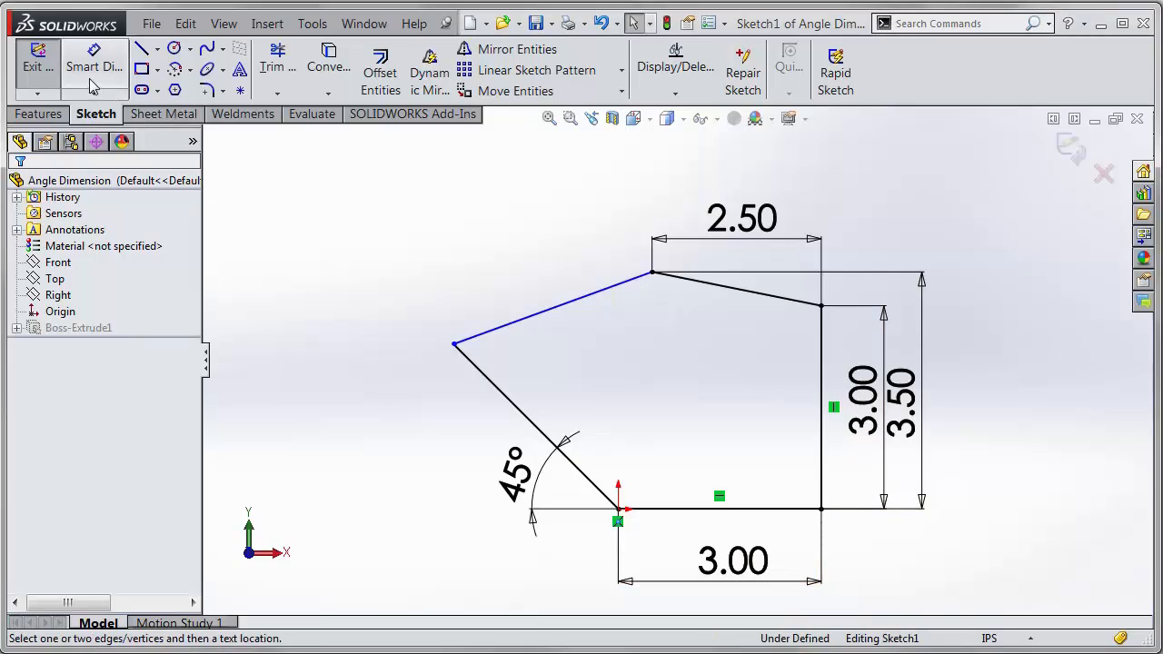
mouse_move(545, 309)
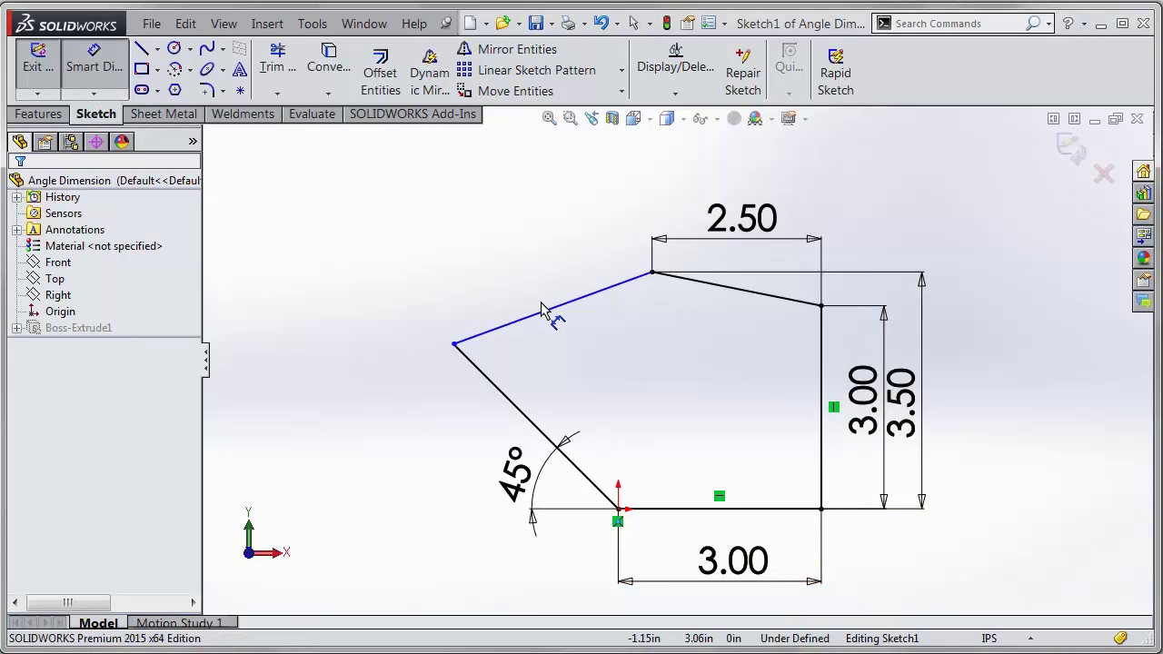
left_click(545, 323)
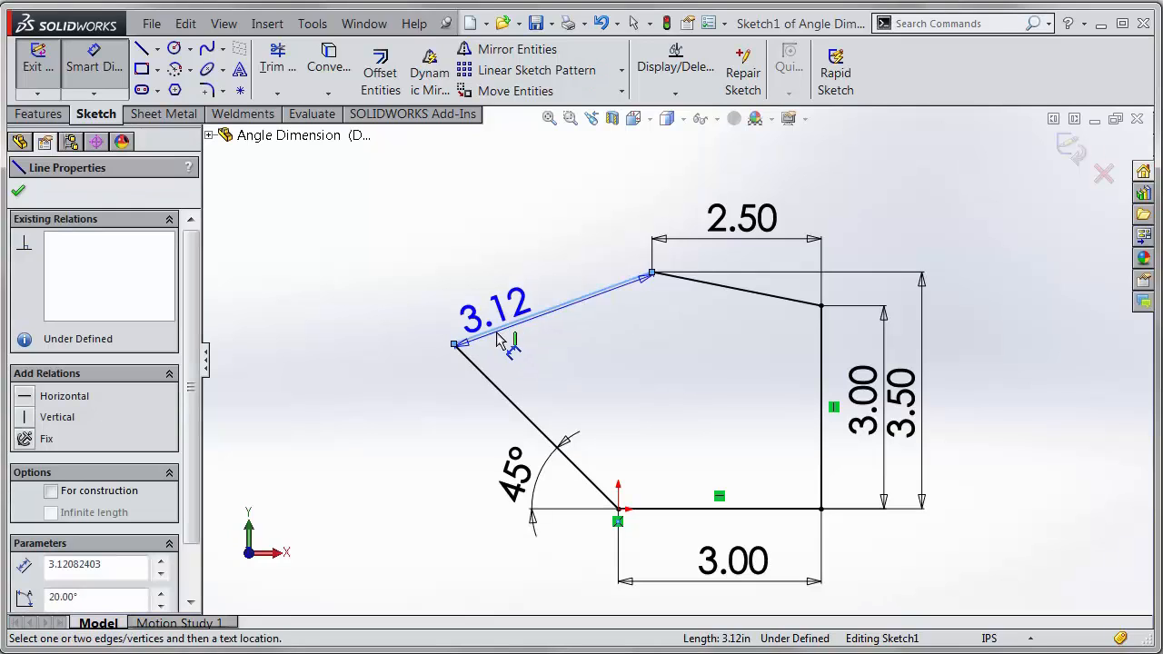
Define the slanted edge at 70° from vertical through its left endpoint and exit the fully defined sketch.
left_click(457, 345)
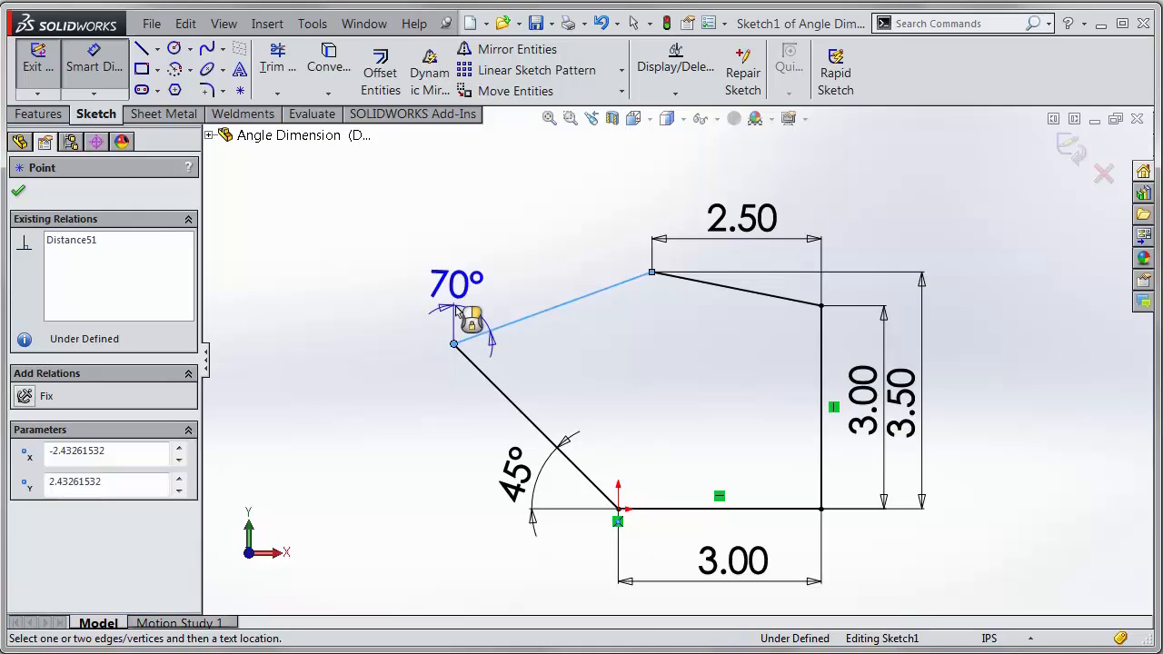
left_click_drag(458, 309, 528, 251)
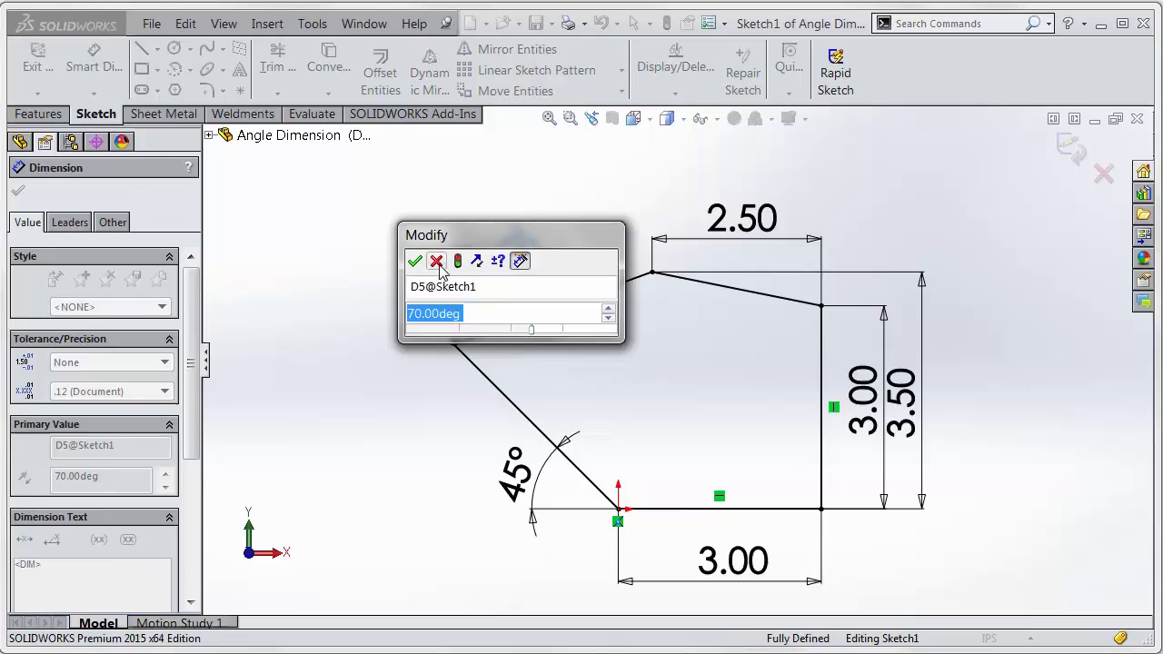
left_click(414, 262)
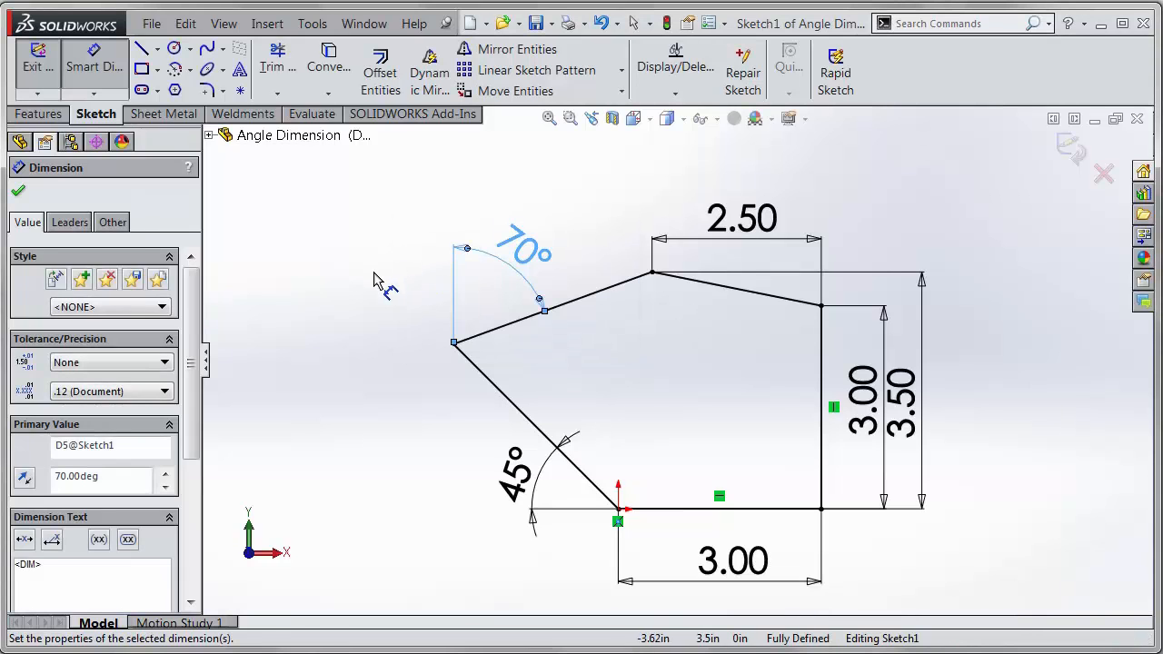
left_click(18, 191)
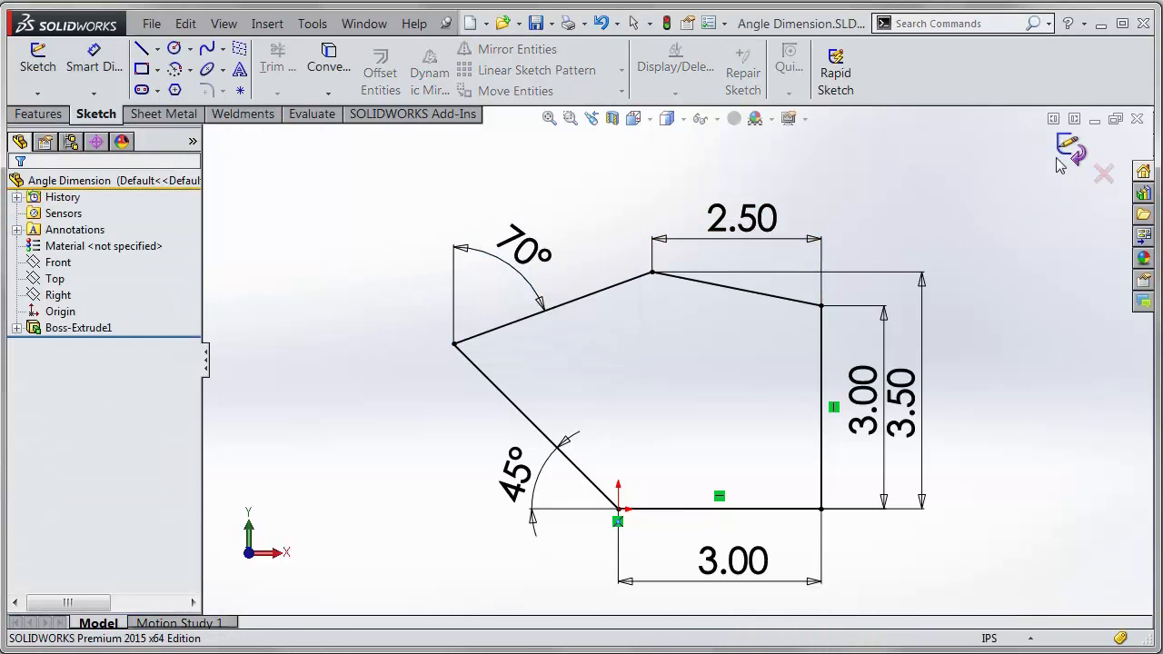
Open the part's drawing sheet from its context menu.
right_click(82, 180)
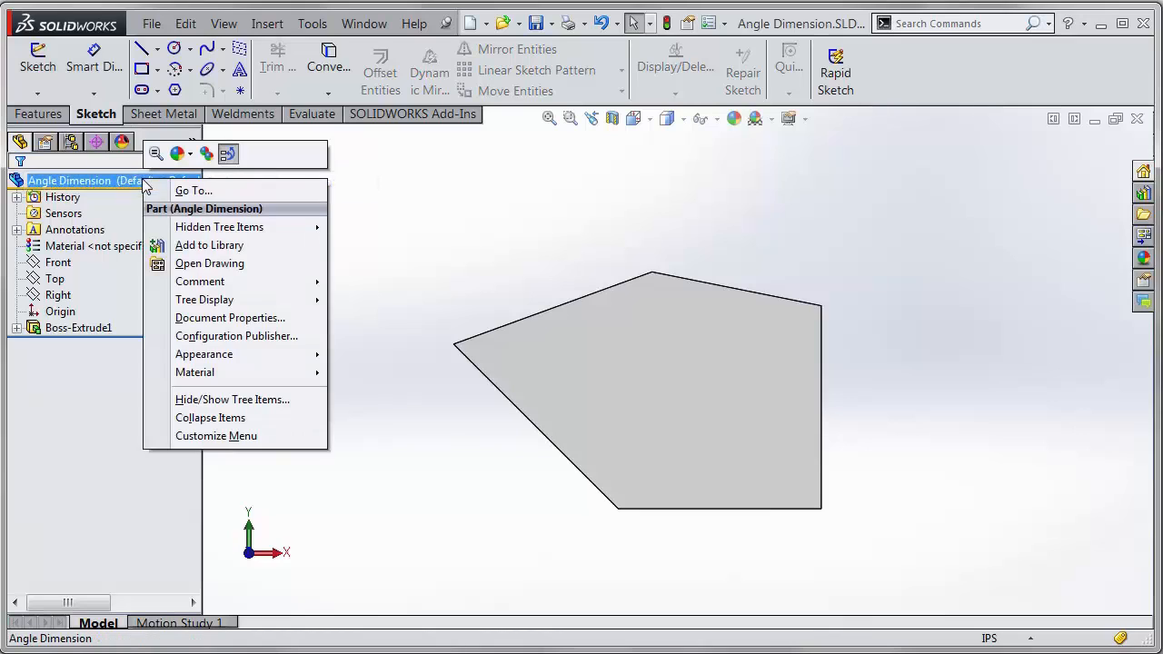
left_click(211, 261)
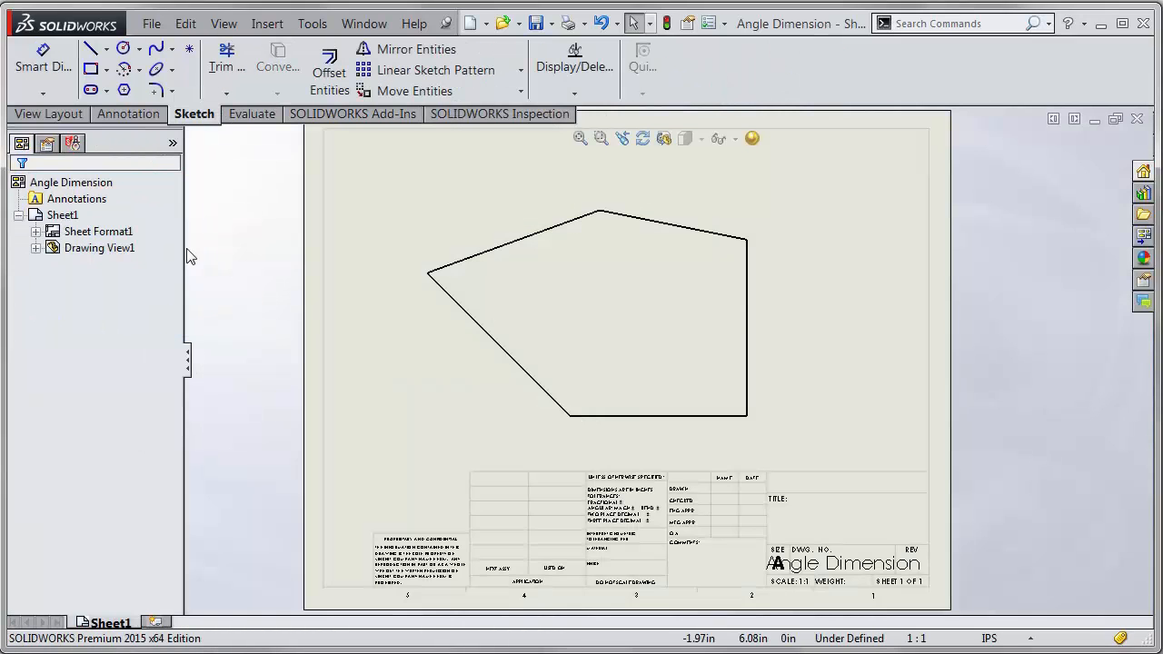
Start a Smart Dimension from the drawing view's left corner toward the slanted upper edge.
left_click(42, 65)
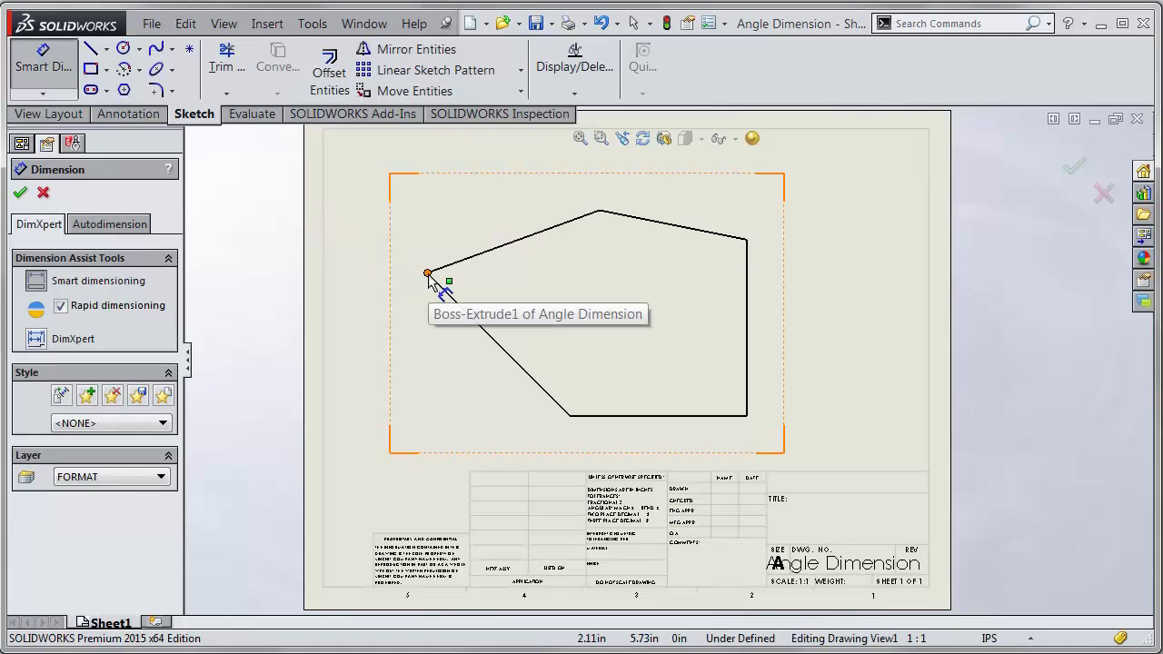
left_click(427, 273)
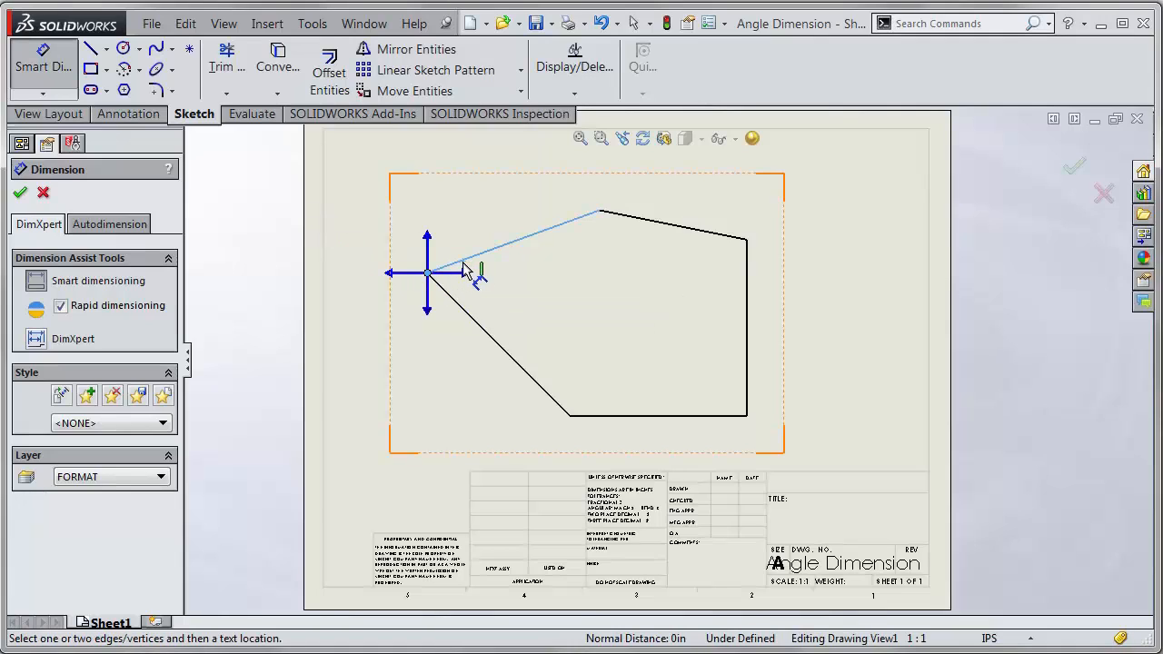